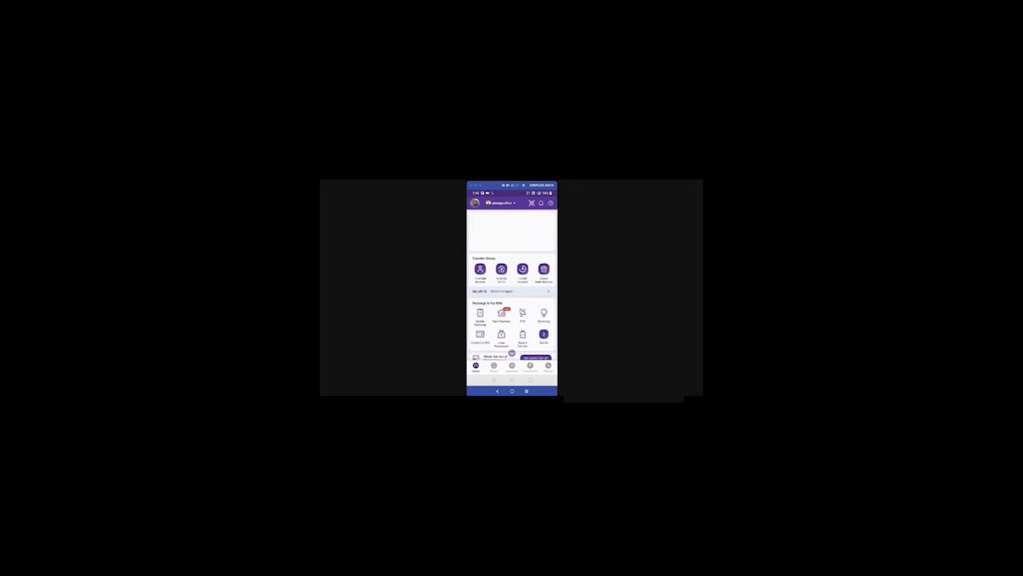
Go to the ONDC shopping search page from the PhonePe home screen
click(489, 366)
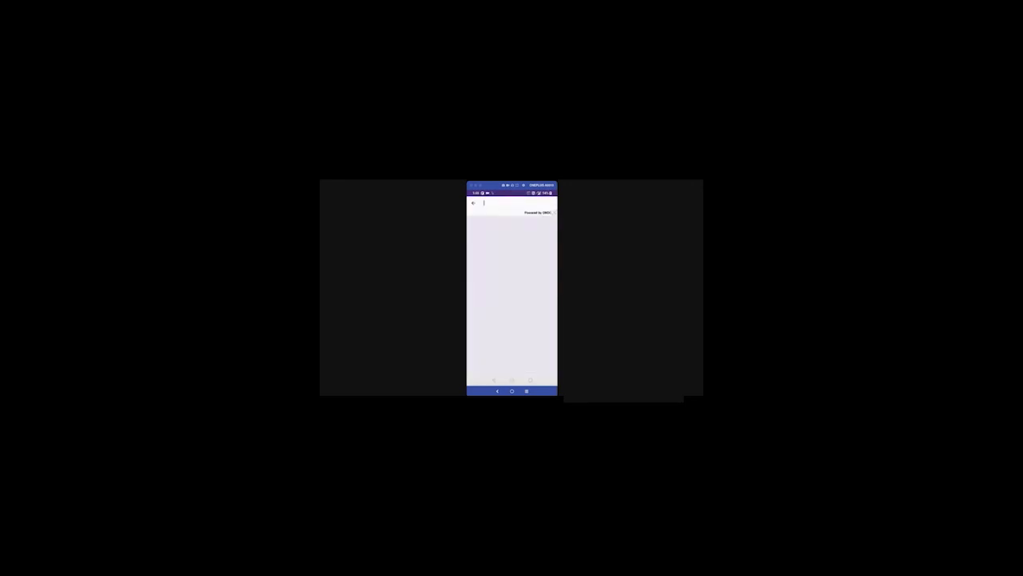
Search the ONDC store for "chicken" to list chicken products
click(496, 202)
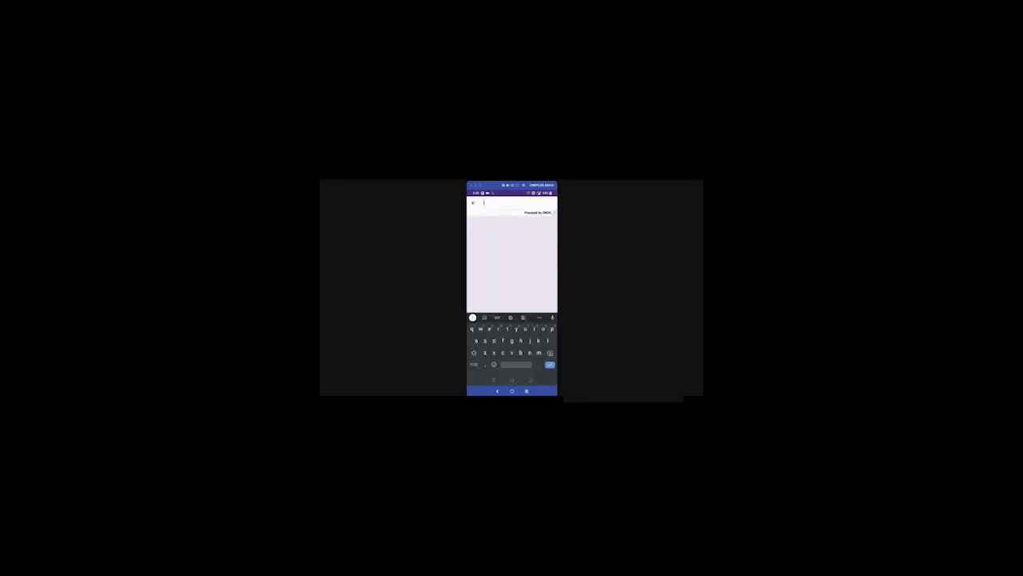
text(chicken)
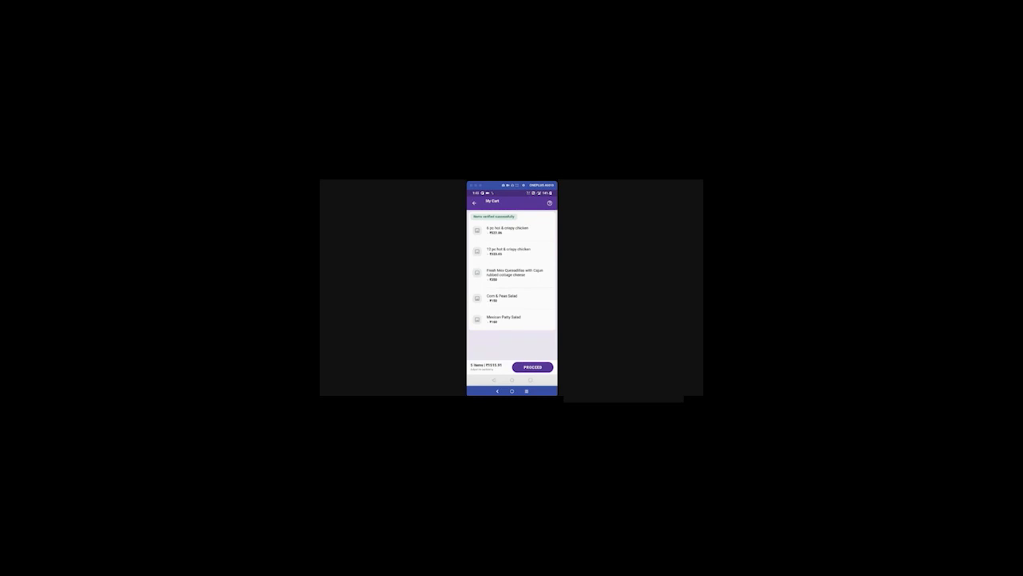
Proceed from My Cart to the Delivery Details screen
click(531, 366)
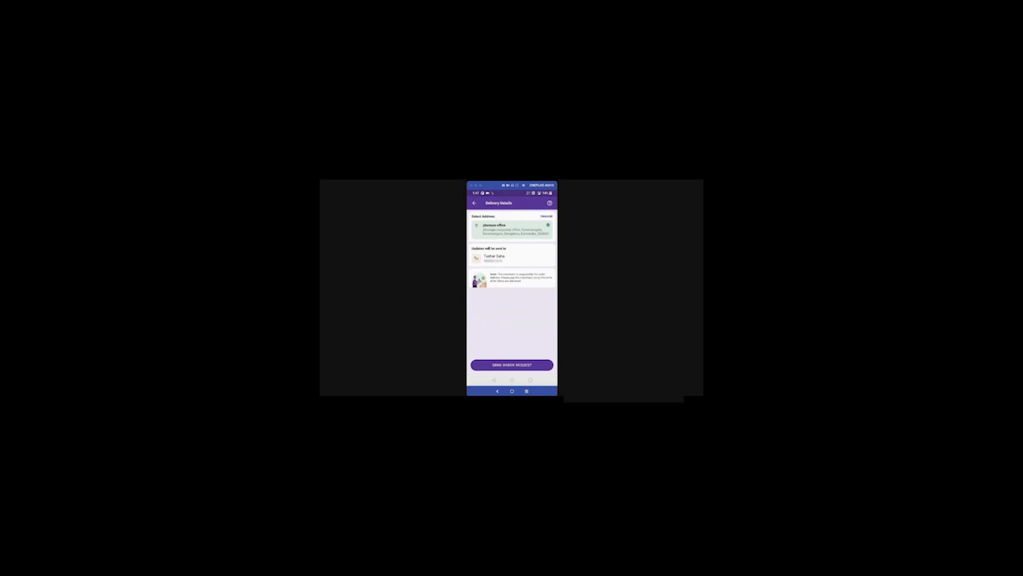
Confirm the saved delivery address and submit the order request
click(511, 364)
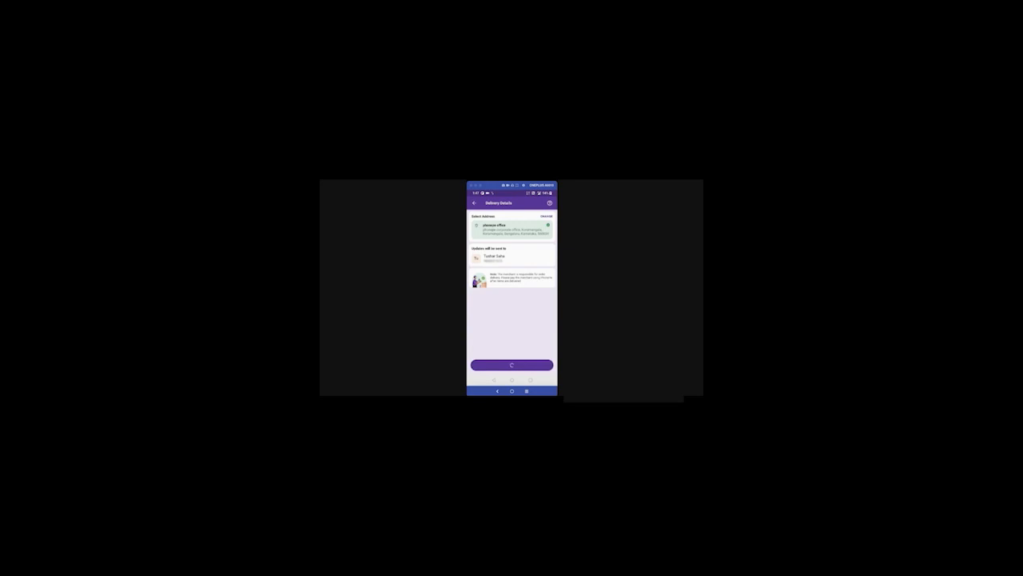
click(511, 364)
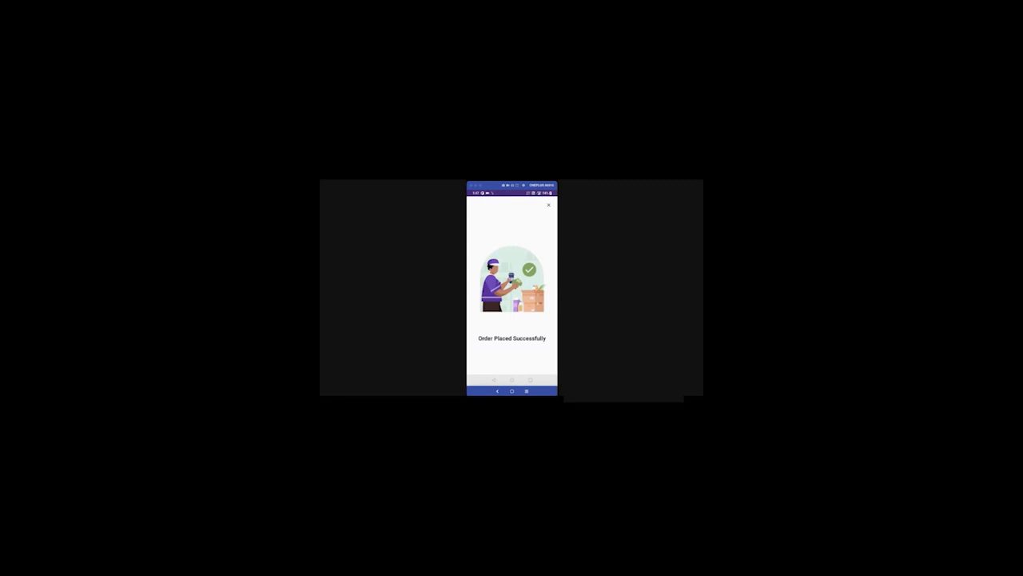
Dismiss the Order Placed Successfully message and request tracking info for the order
click(548, 205)
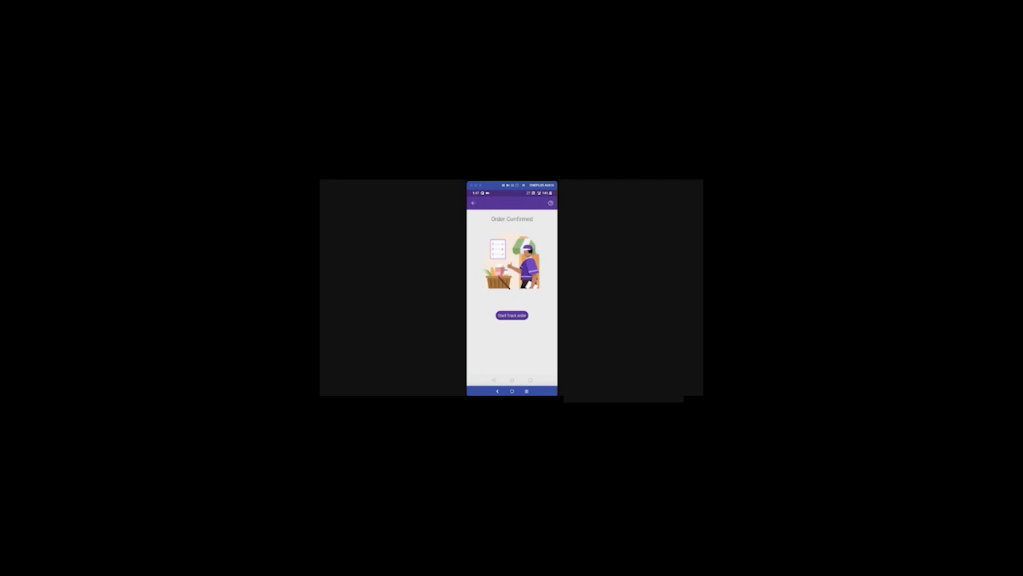
click(512, 313)
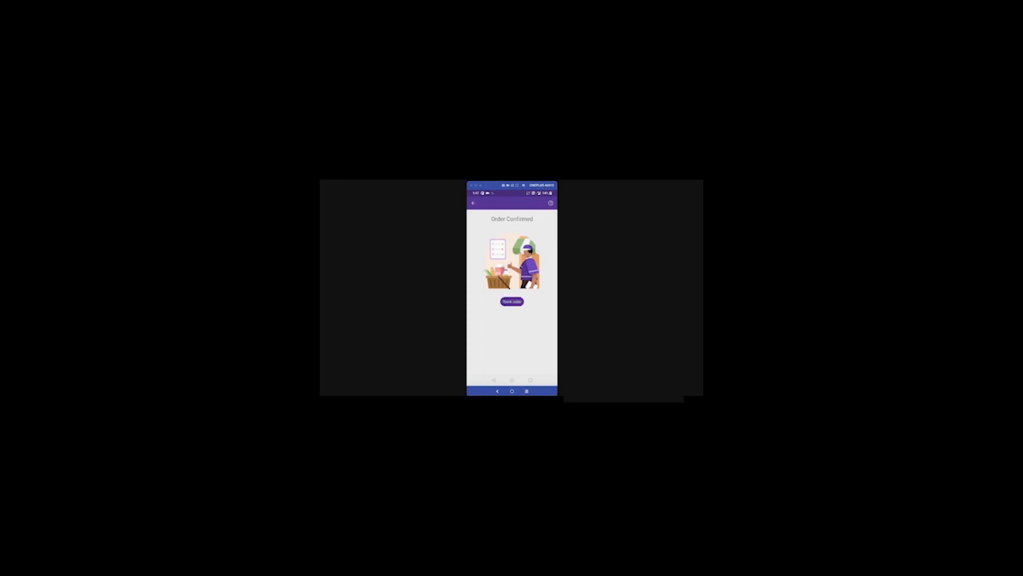
Go to the Order Tracker page showing the tracking ID and status timeline
click(512, 301)
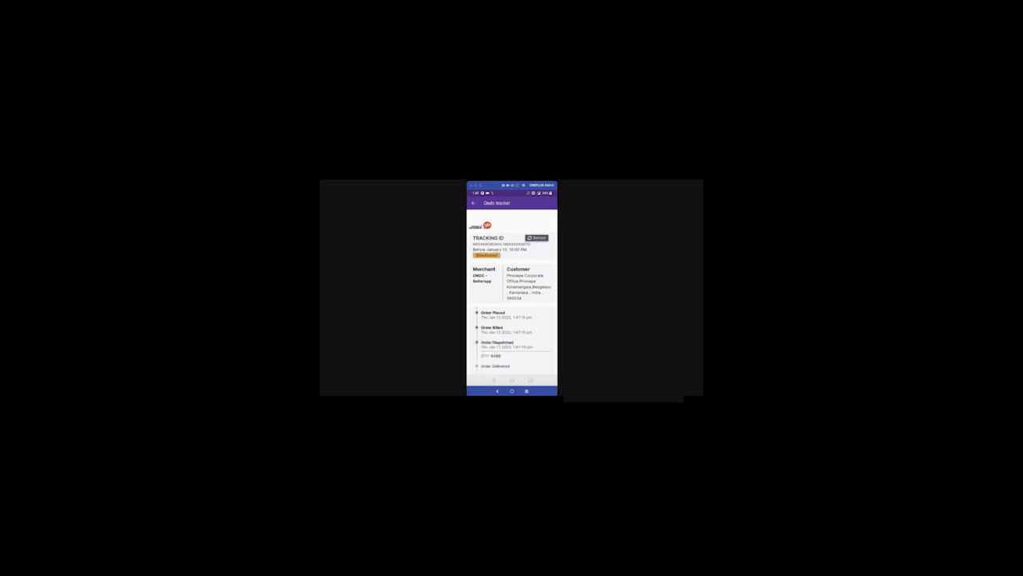
Scroll the Order Tracker down to the Delivery Info section and live map
scroll(down, 3)
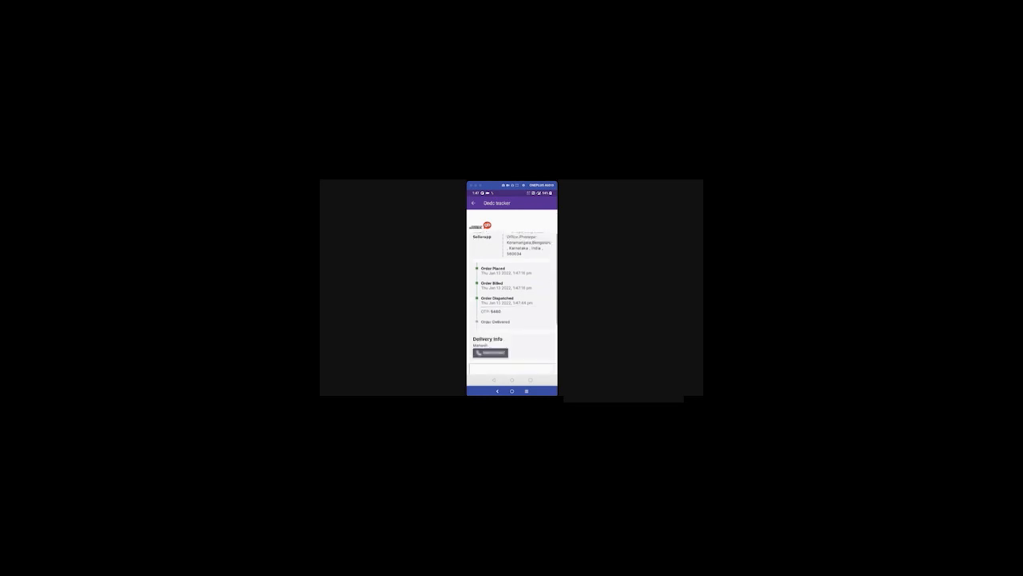
scroll(down, 3)
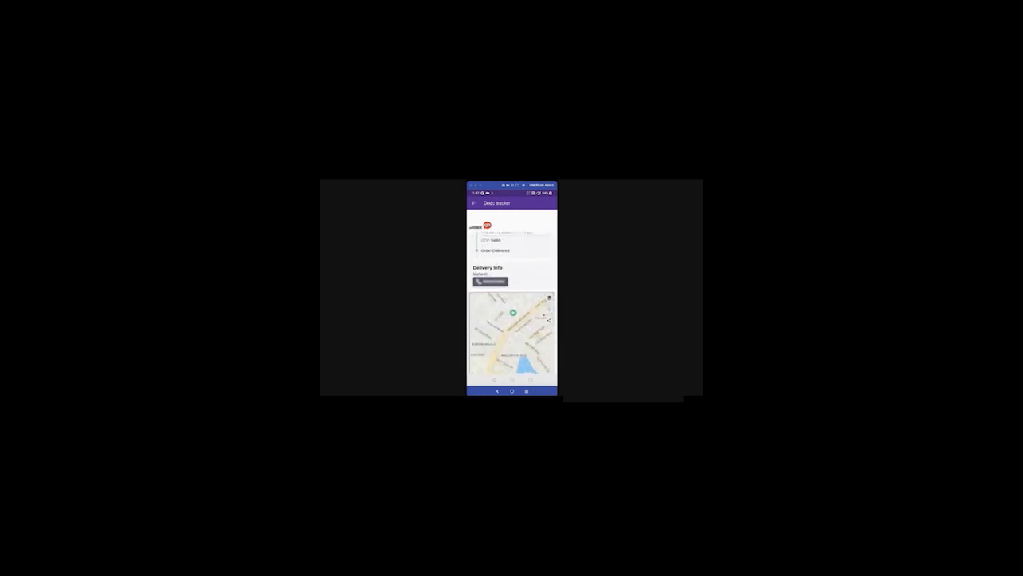